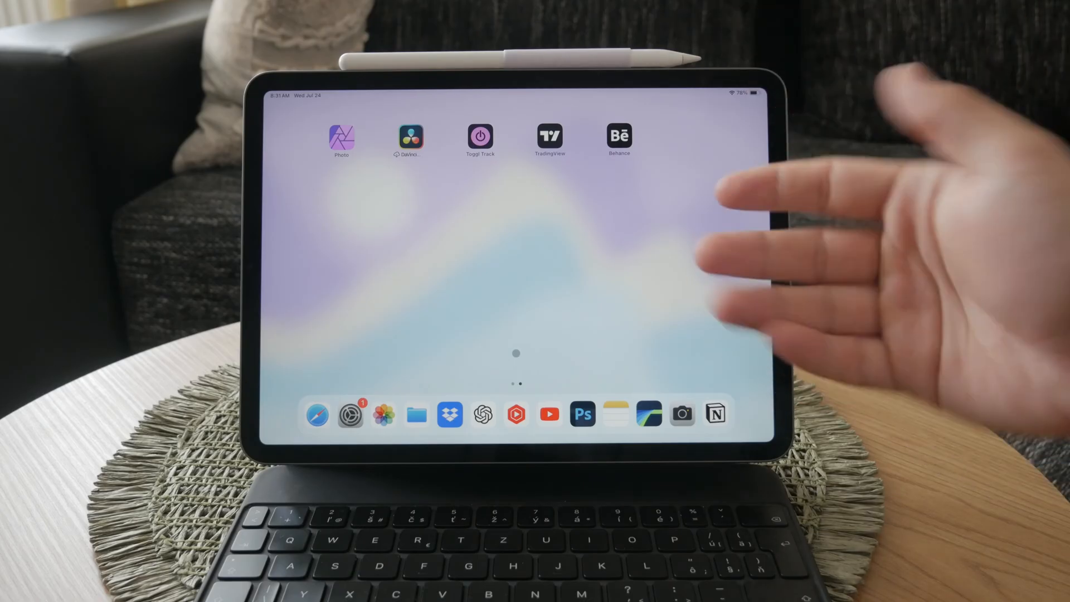
Swipe past the Home Screen pages to the App Library and expand its Recently Added group
scroll("left", 3)
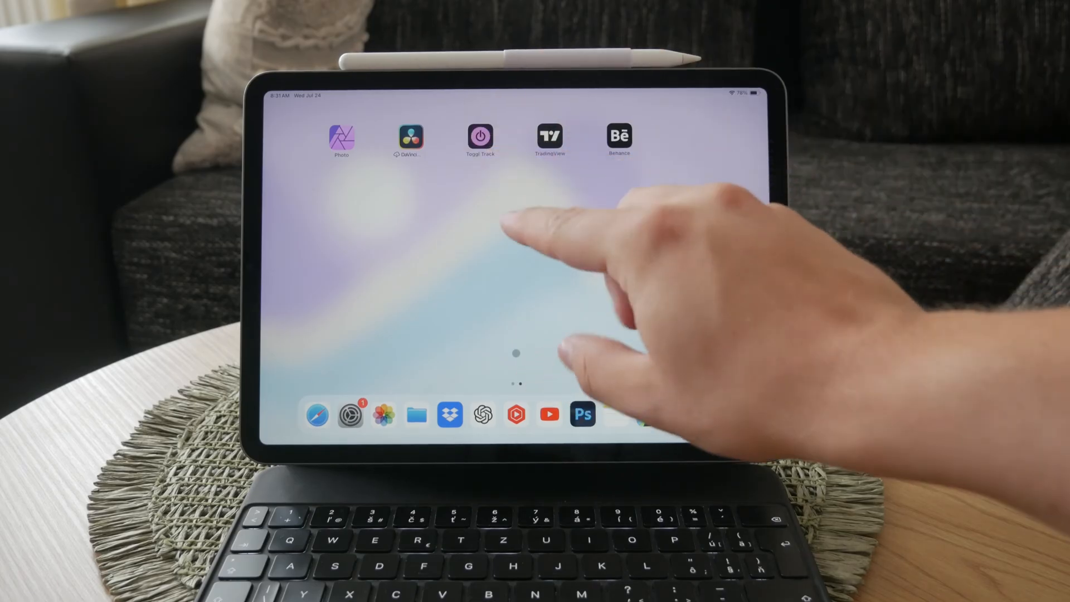
scroll("left", 3)
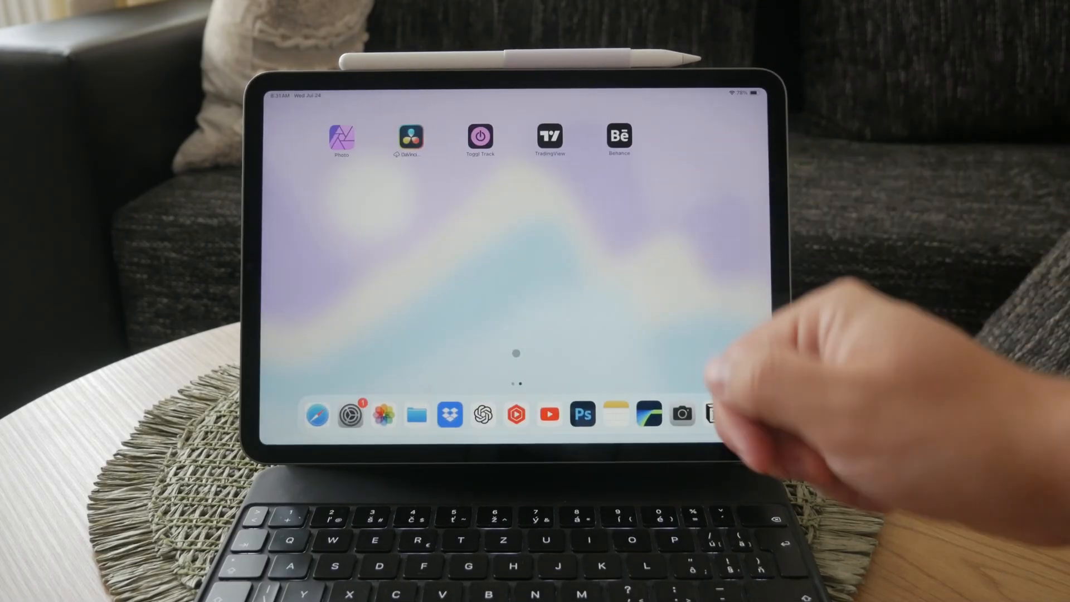
scroll("left", 3)
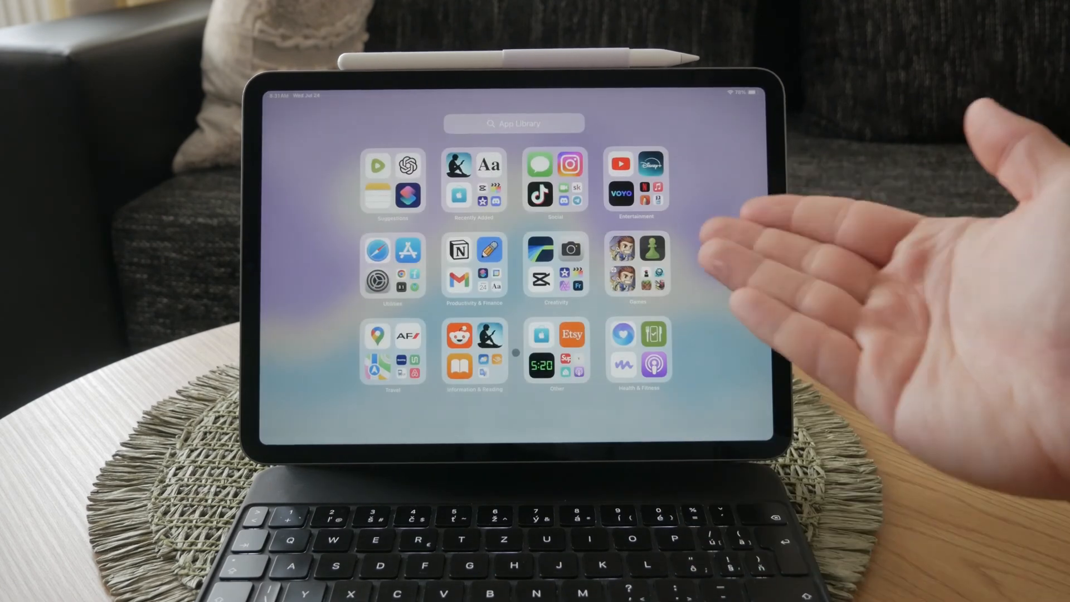
left_click(514, 124)
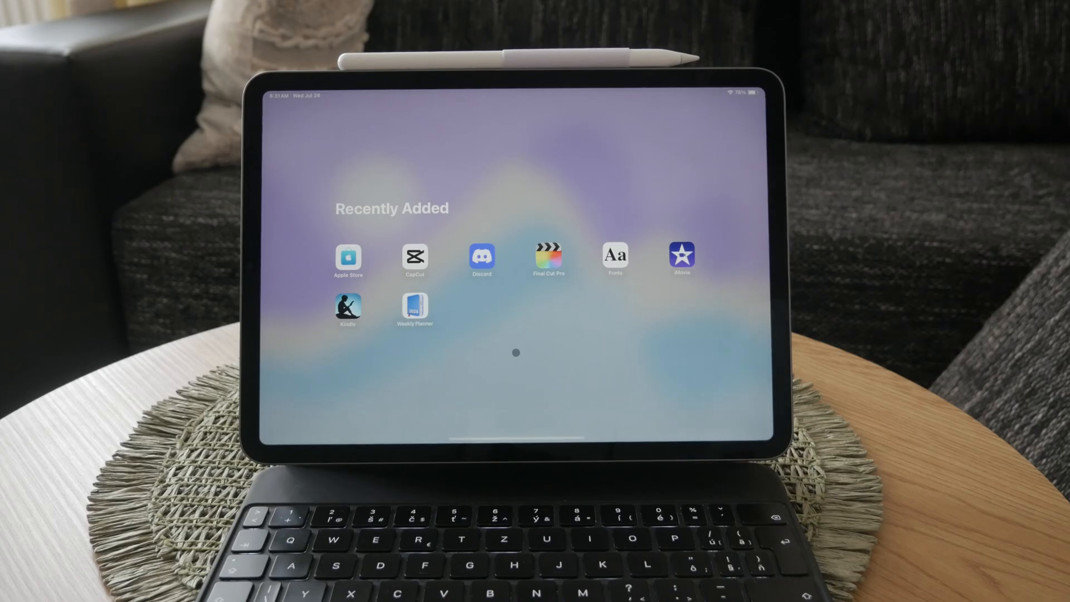
Dismiss the expanded group and swipe back to the full App Library category grid
scroll("left", 3)
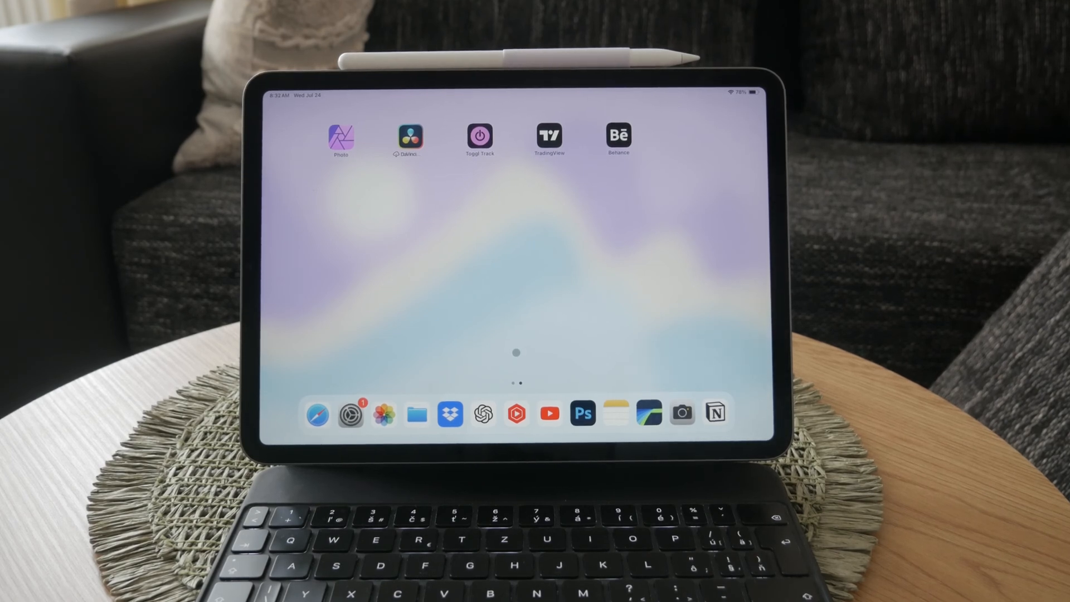
scroll("left", 3)
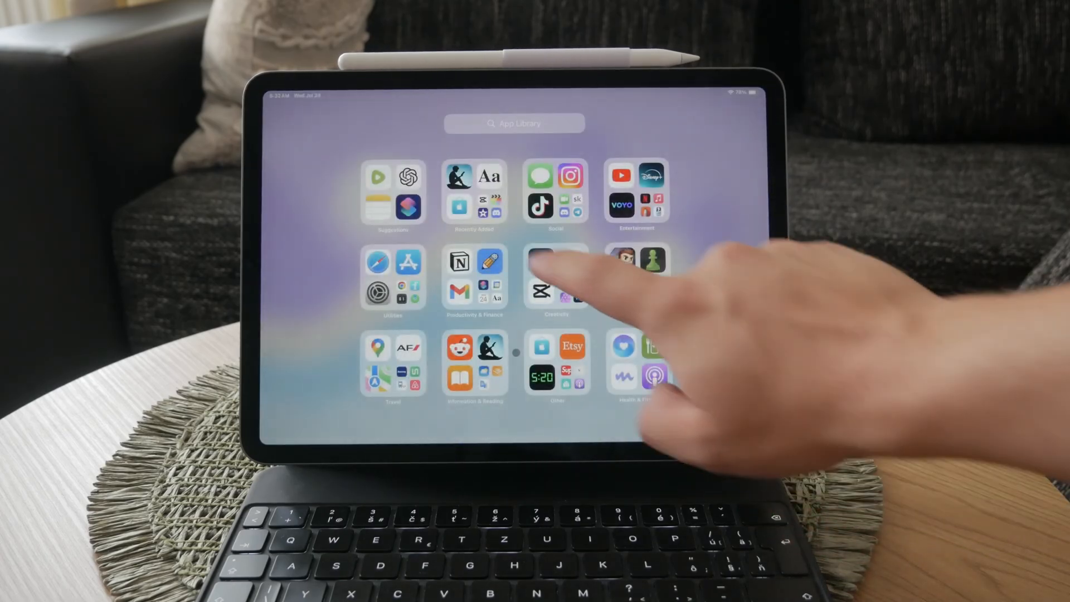
Launch the App Store, go to the account sheet and show the My Apps list
left_click(557, 276)
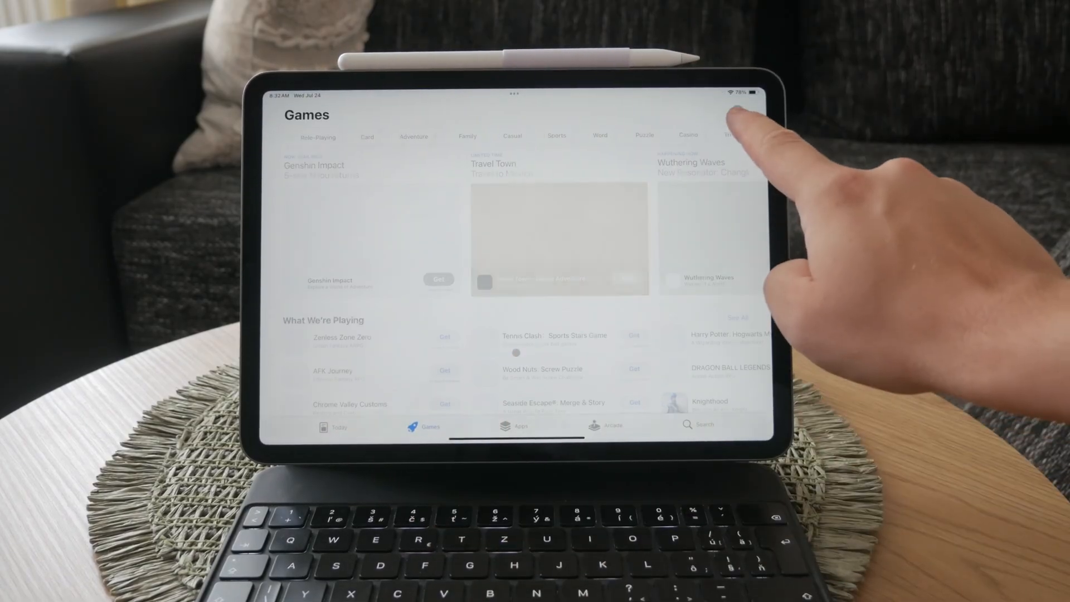
left_click(736, 112)
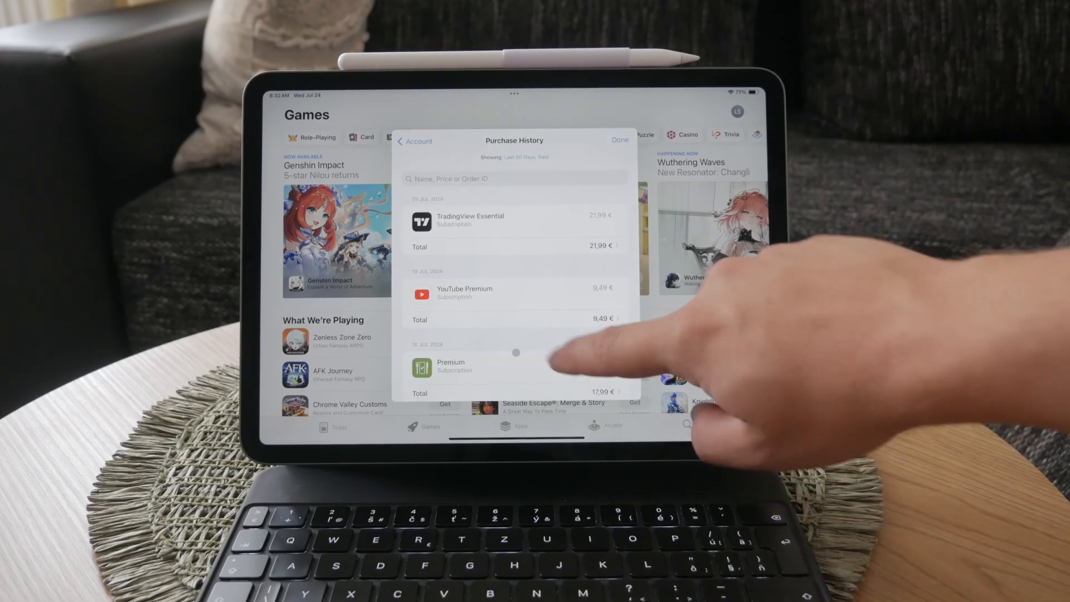
left_click(414, 140)
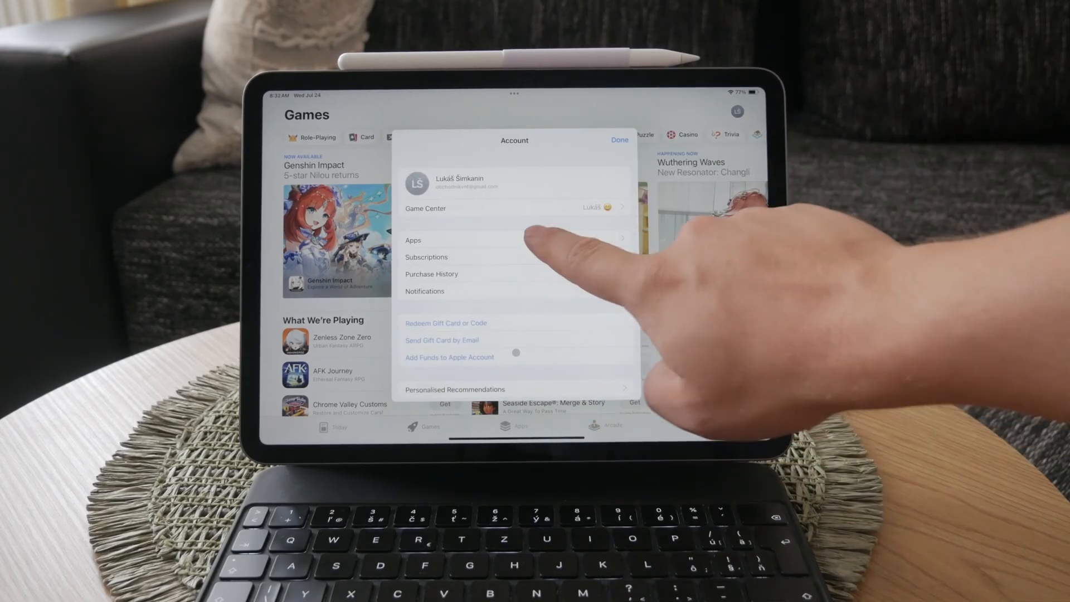
left_click(412, 240)
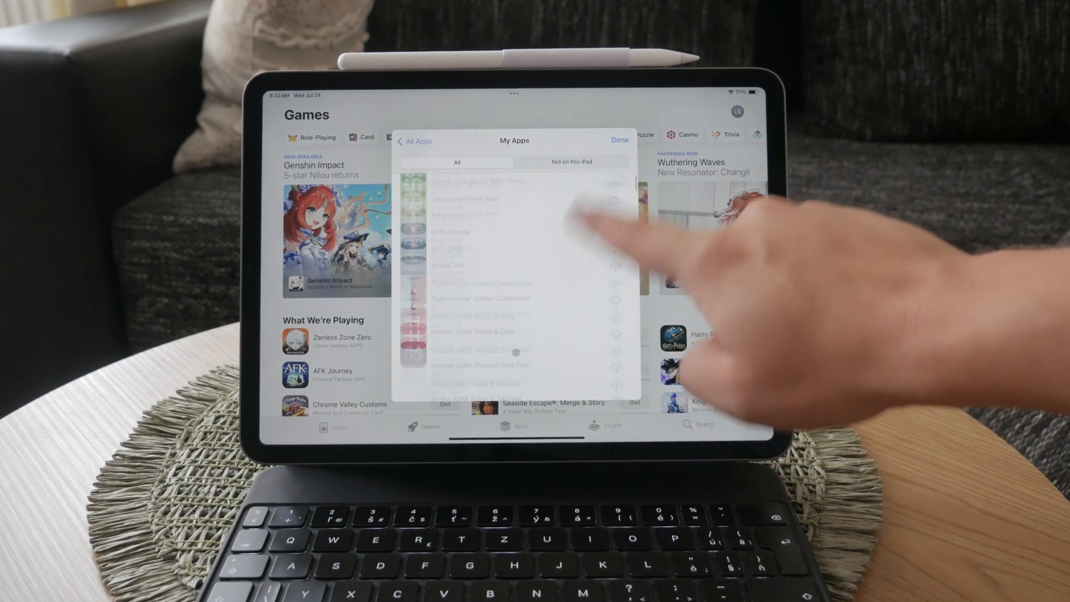
Filter My Apps to 'Not on this iPad', browse the re-downloadable apps, then dismiss with Done
left_click(570, 162)
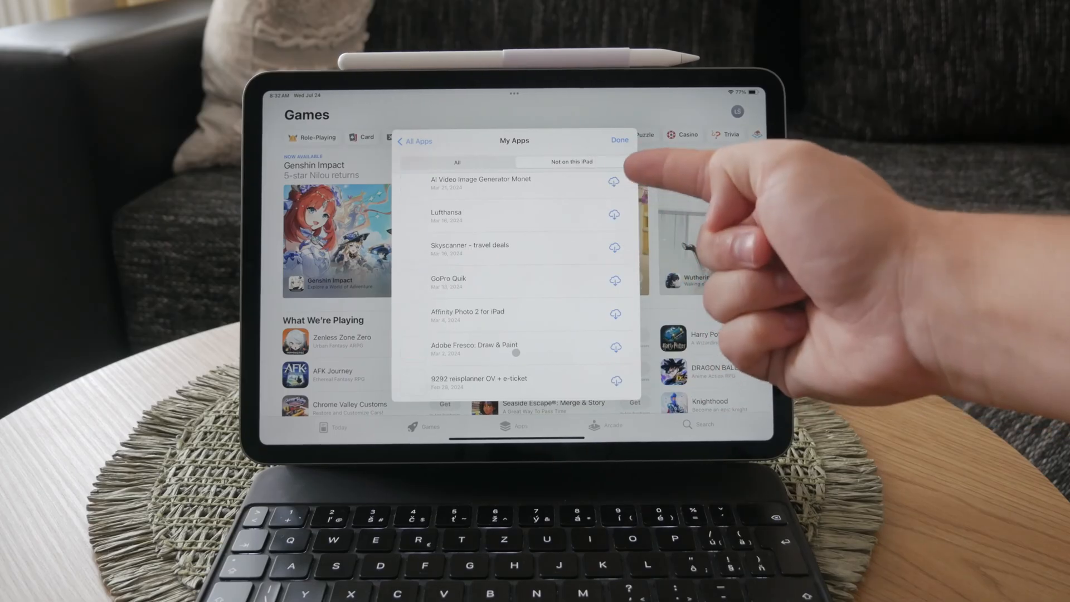
scroll("down", 3)
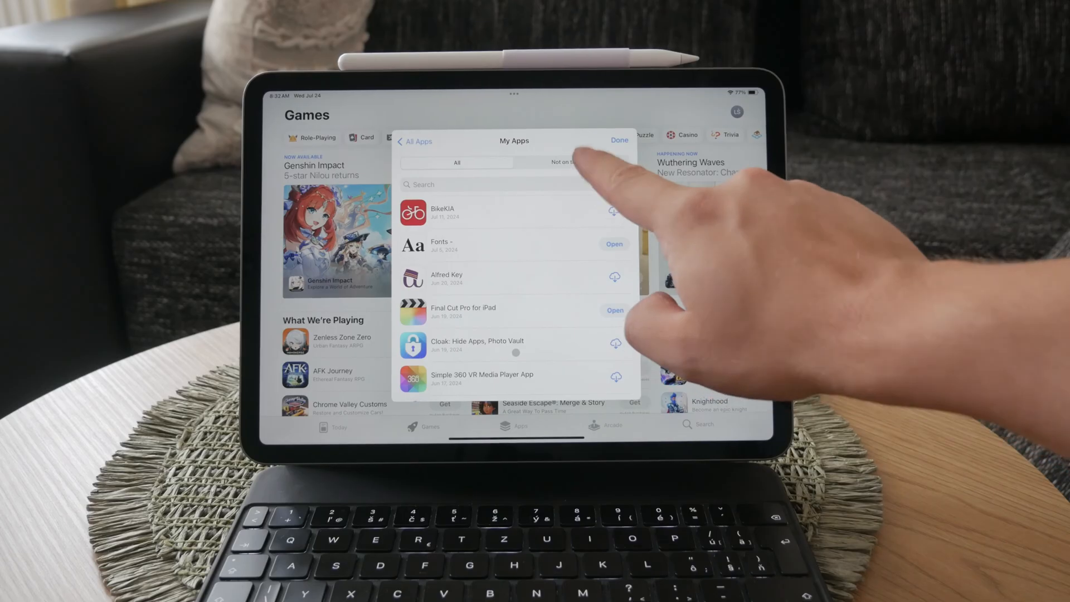
left_click(617, 140)
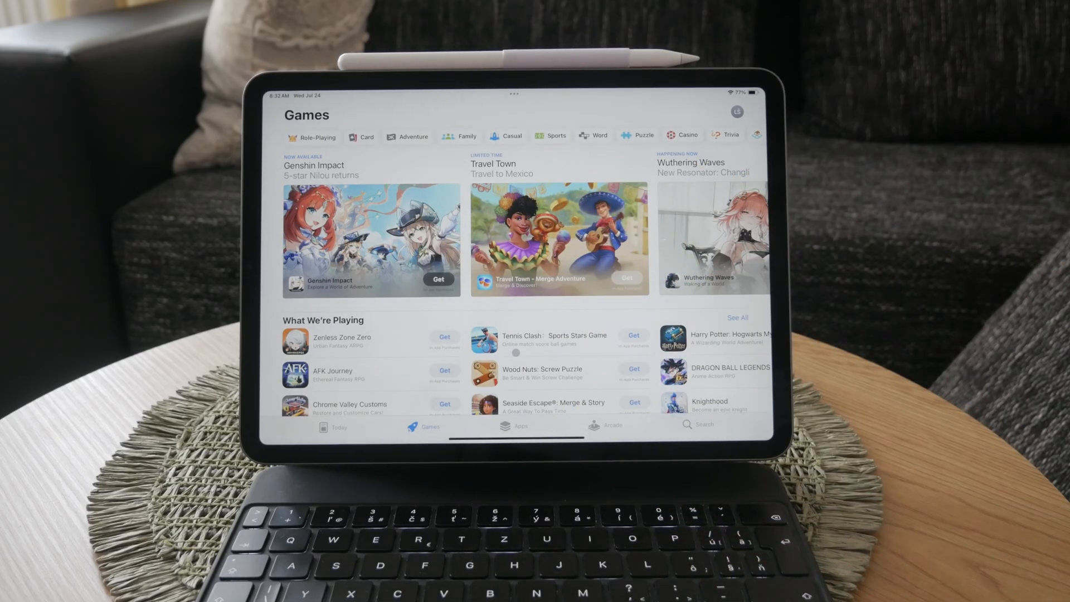